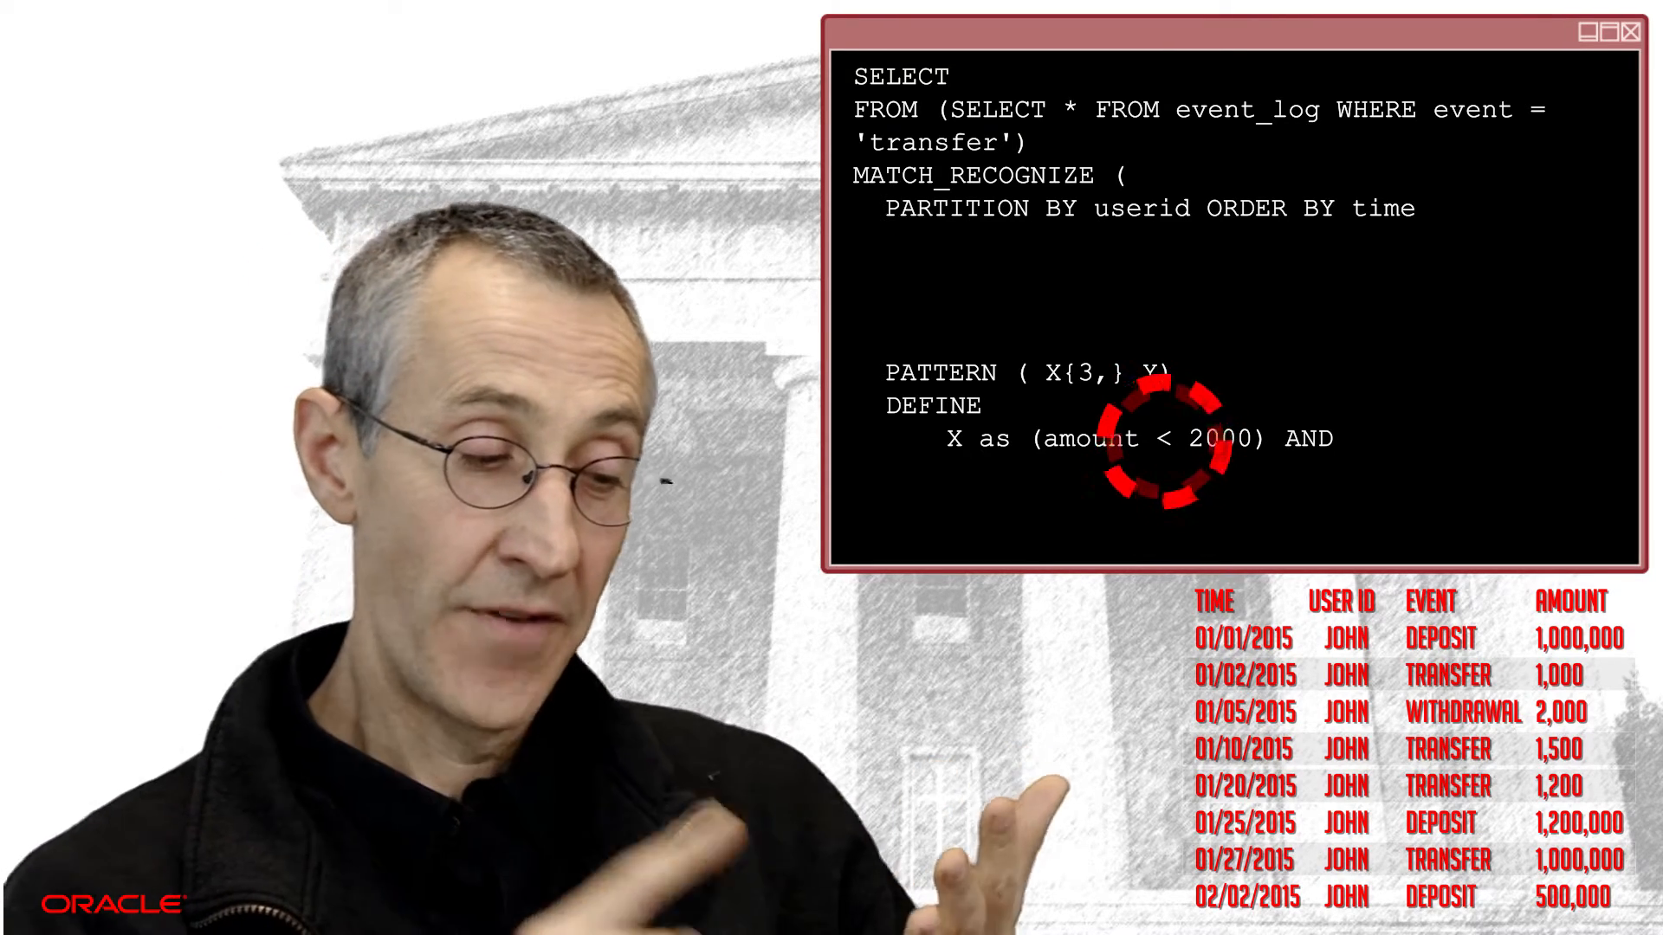
text(LAST(X.time) - FIRST(X.time) < 30,)
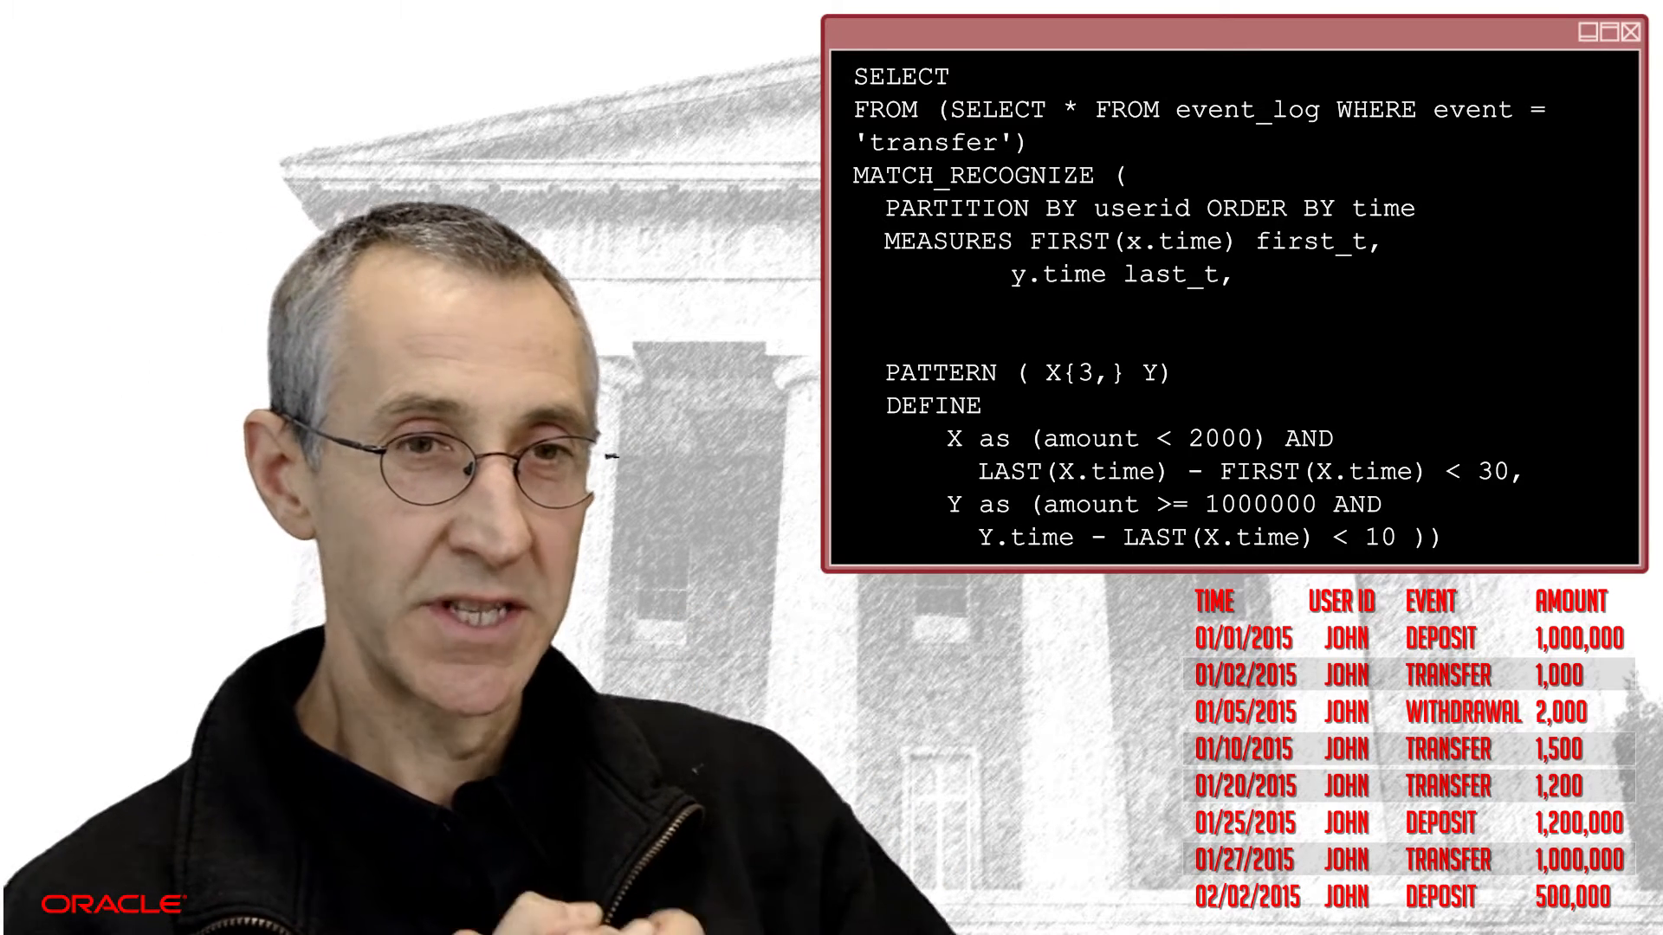
text(y.amount amount)
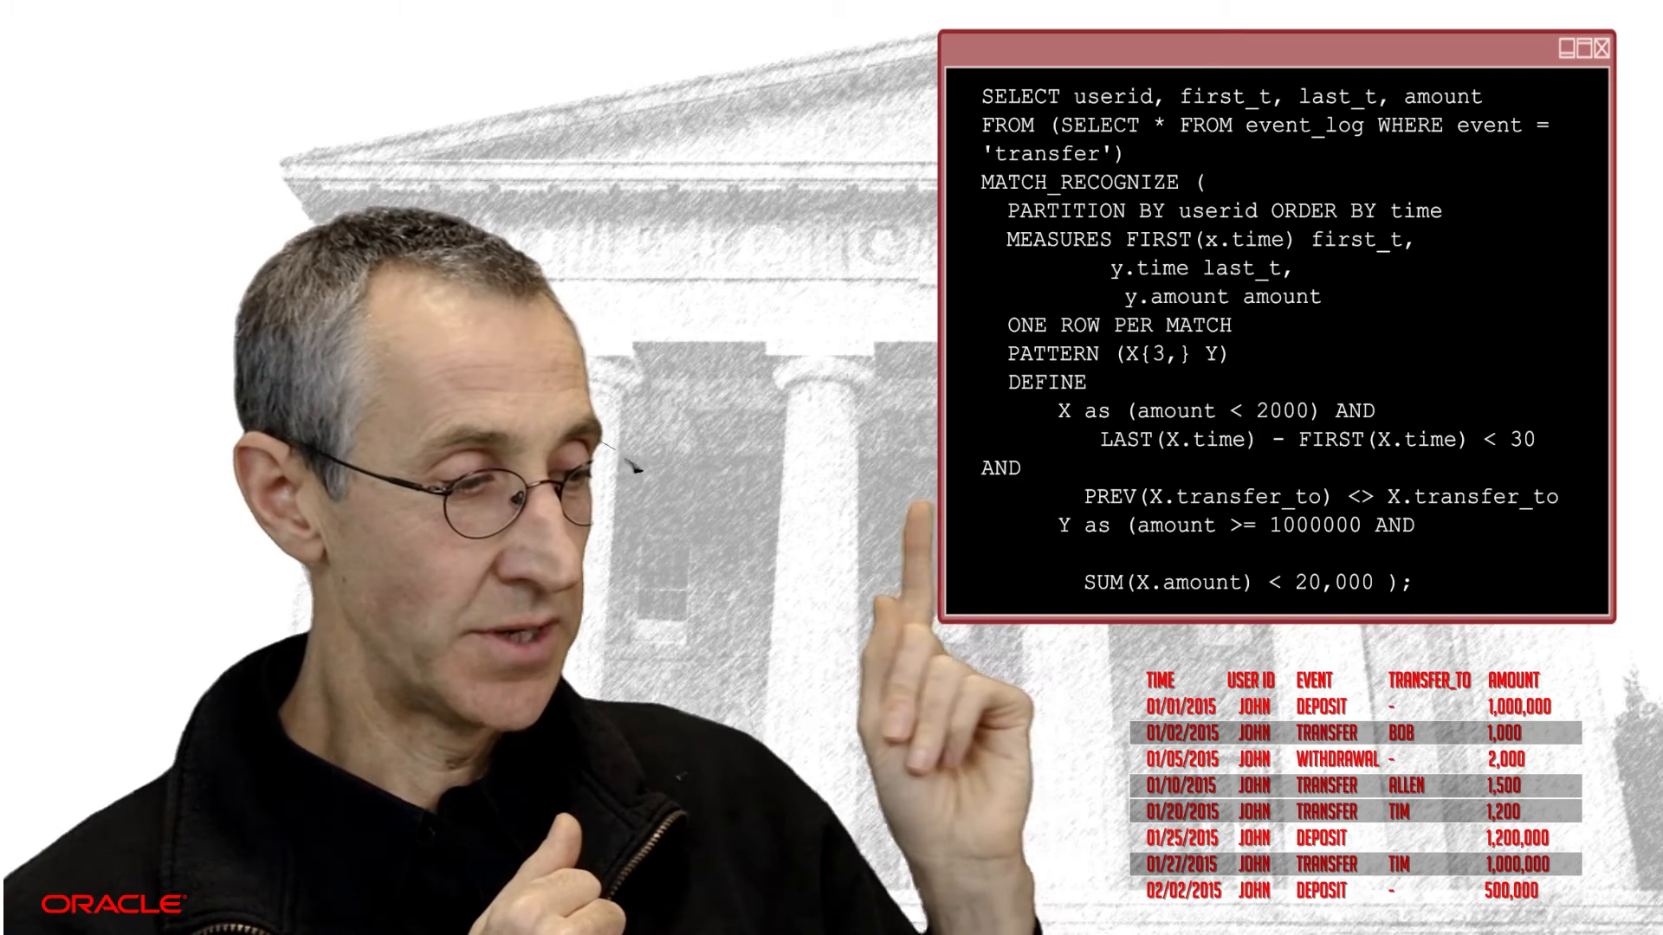
text(y.time - LAST(X.time) < 10 AND)
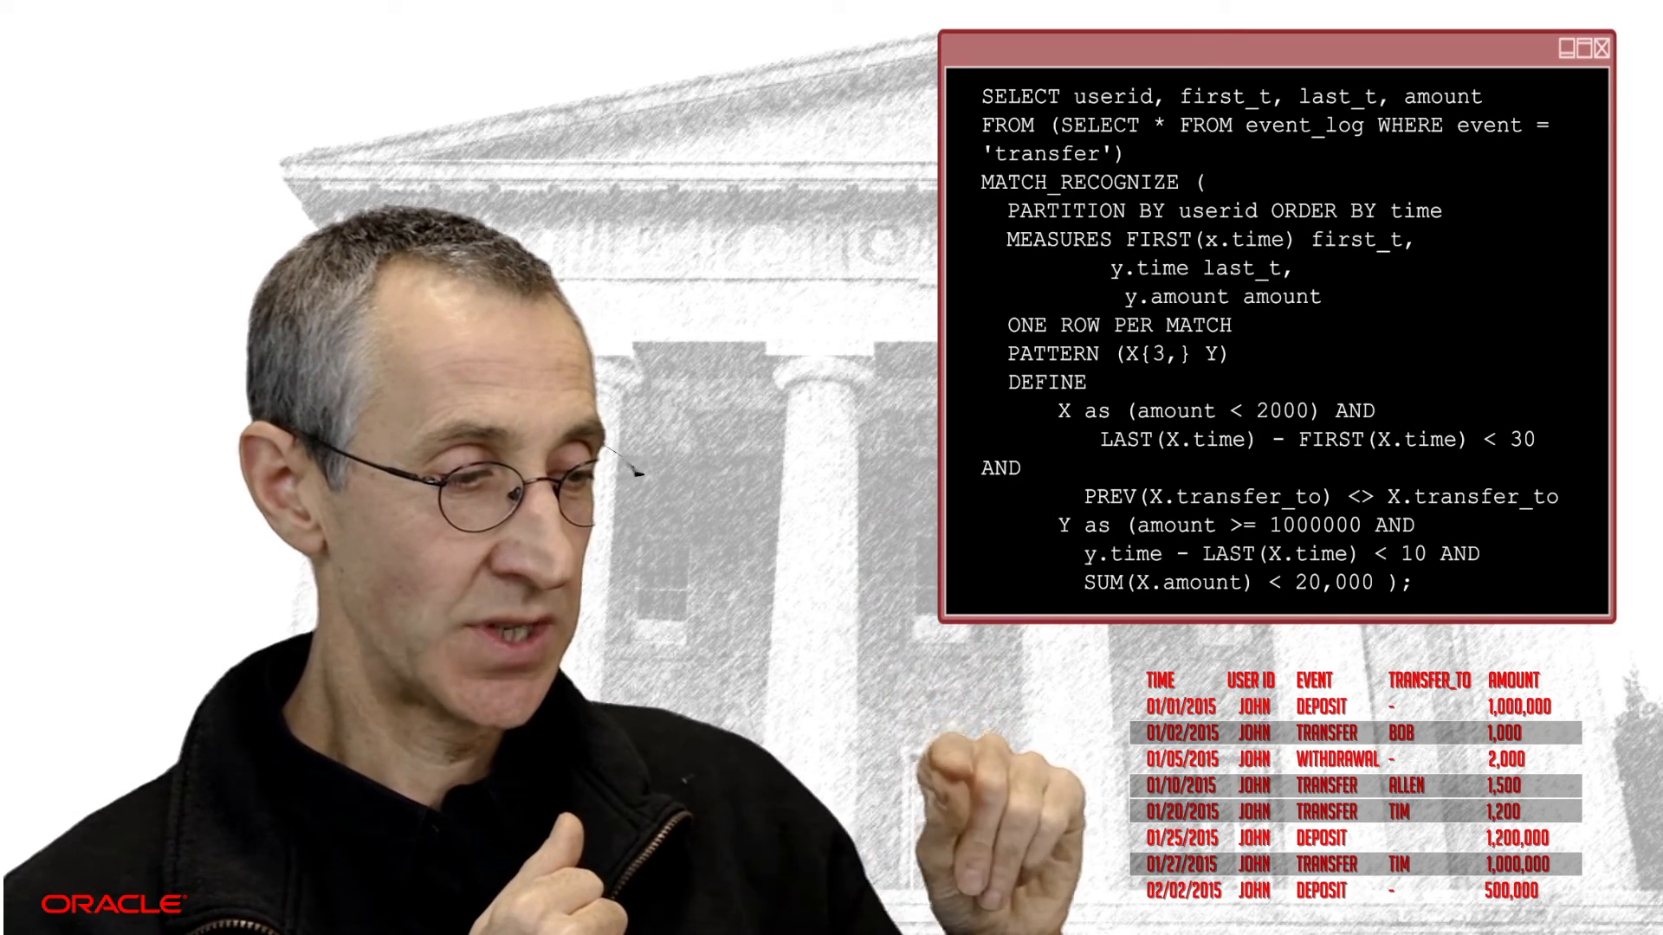